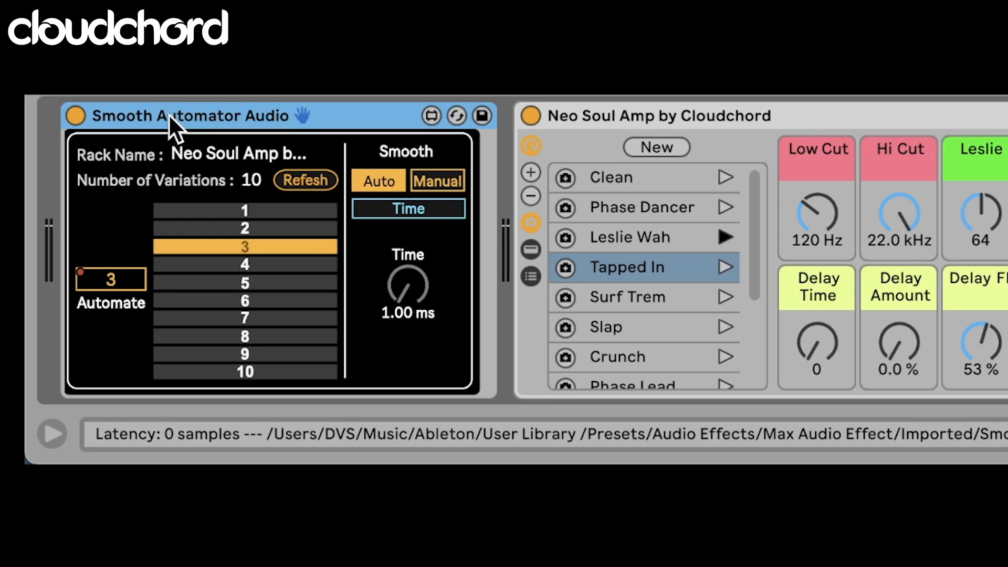
Step: Recall variations 1, 4, 6 and 3 (Clean, Tapped In, Slap, Leslie Wah), ending on Crunch
left_click(245, 210)
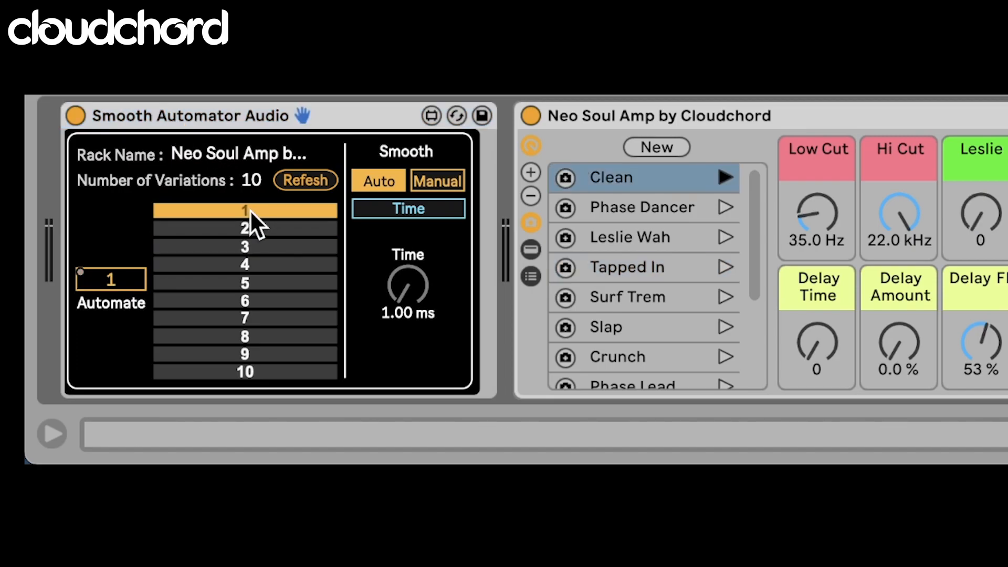
mouse_move(267, 270)
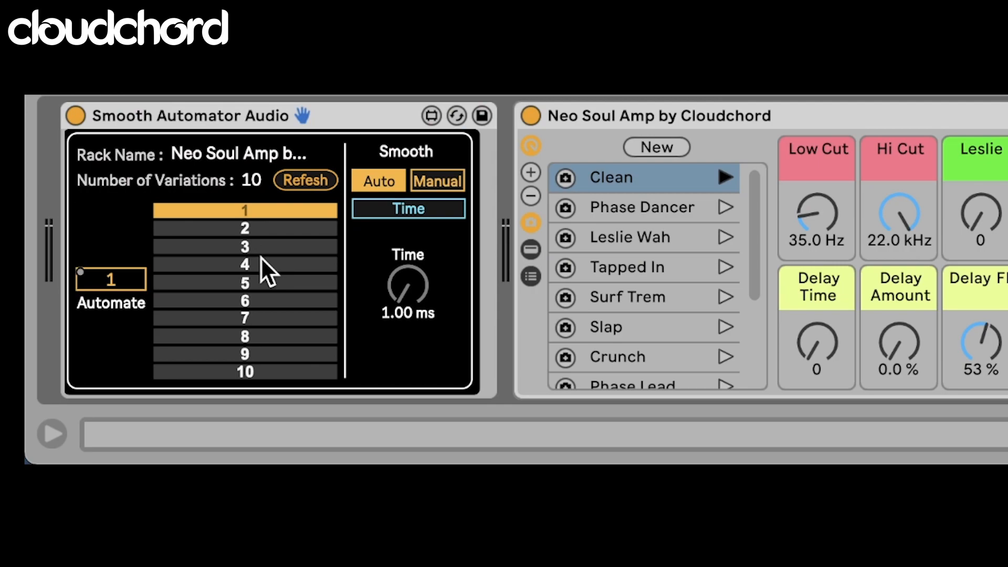
left_click(244, 265)
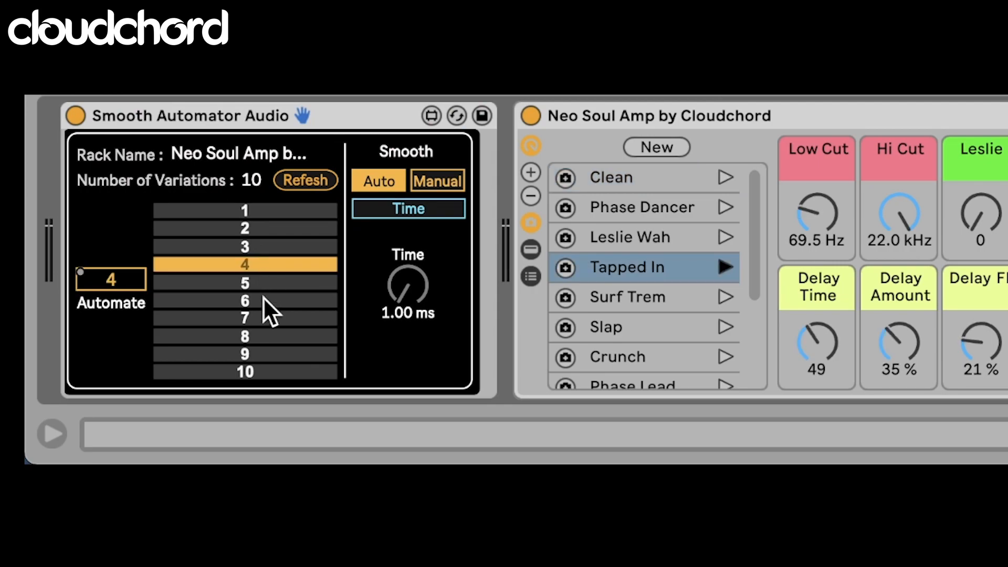
left_click(246, 301)
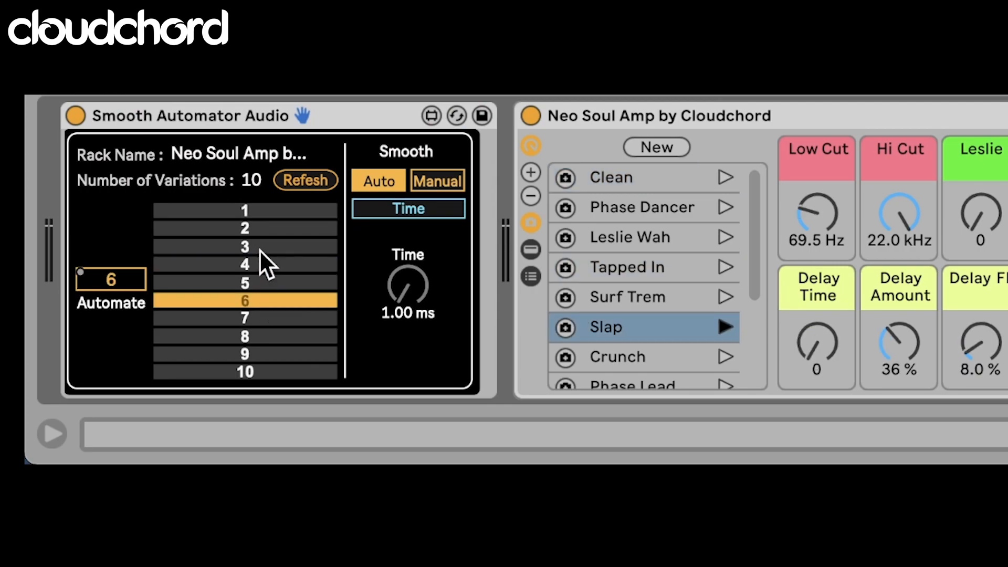
left_click(245, 246)
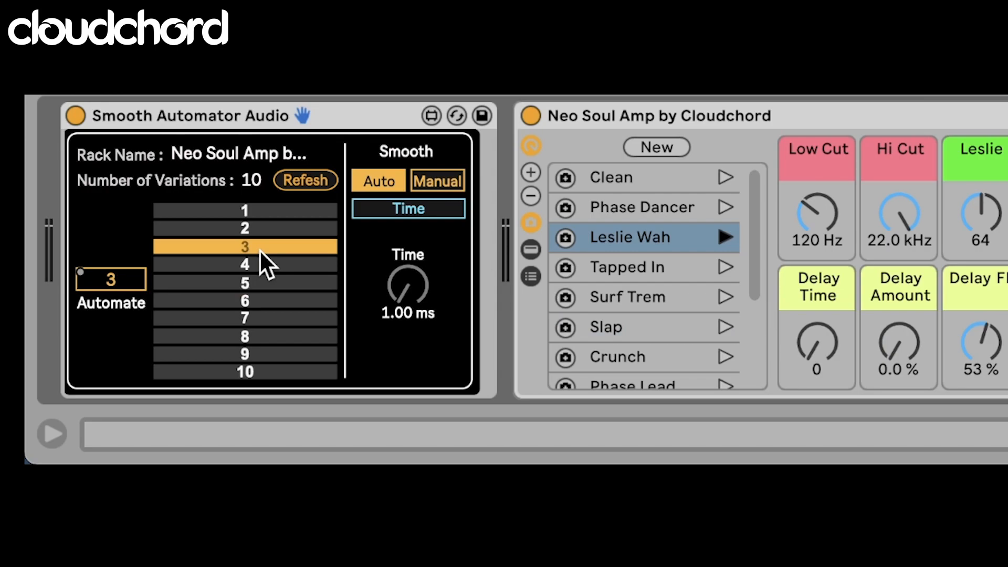
left_click(244, 317)
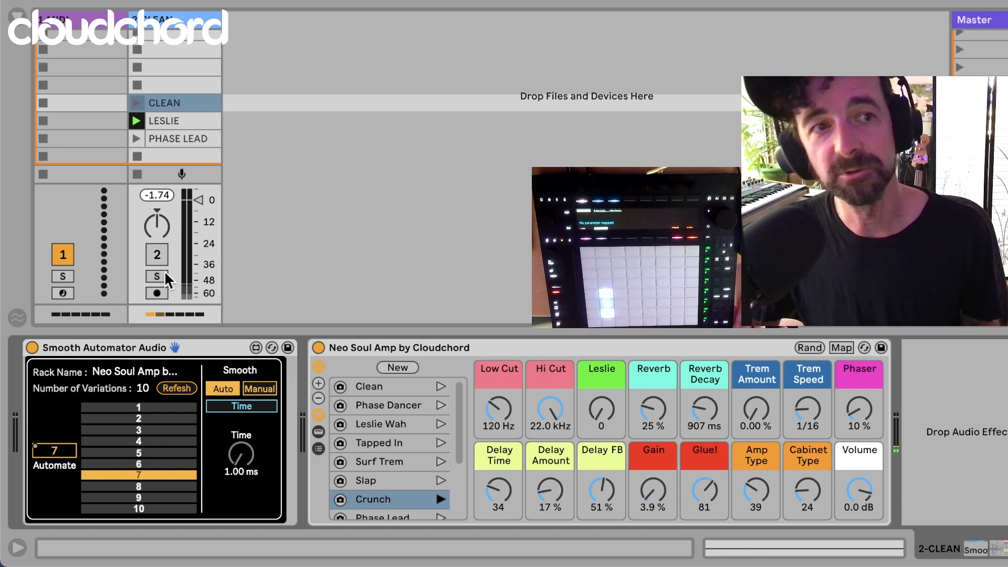
Step: Bring up the CLEAN clip's Clip View for envelope editing
left_click(157, 254)
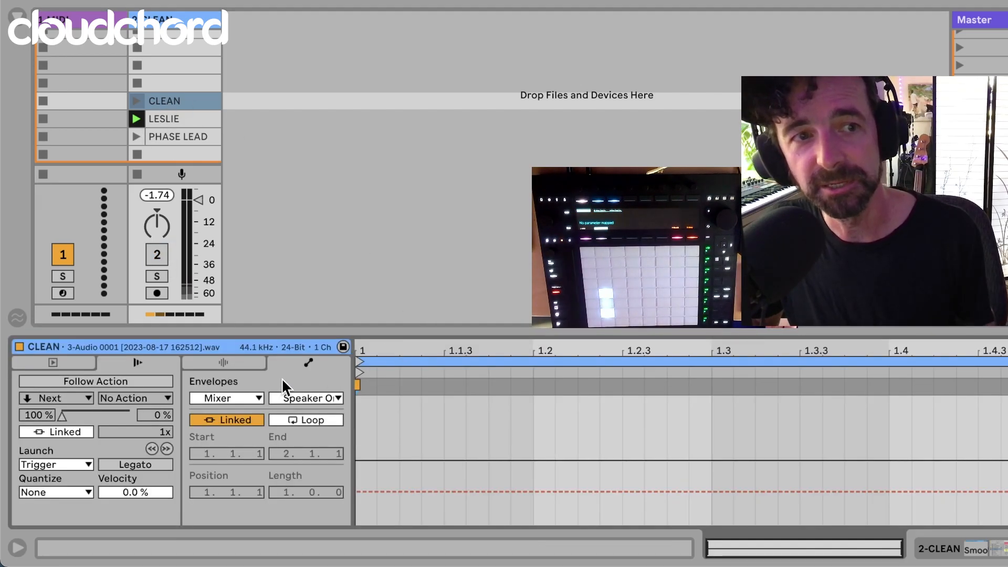
left_click(223, 363)
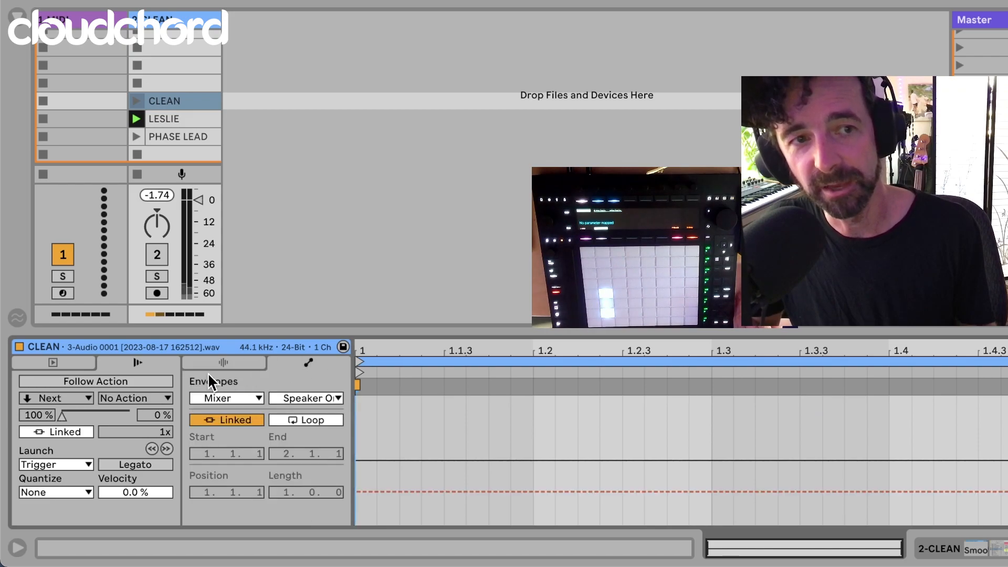
left_click(222, 362)
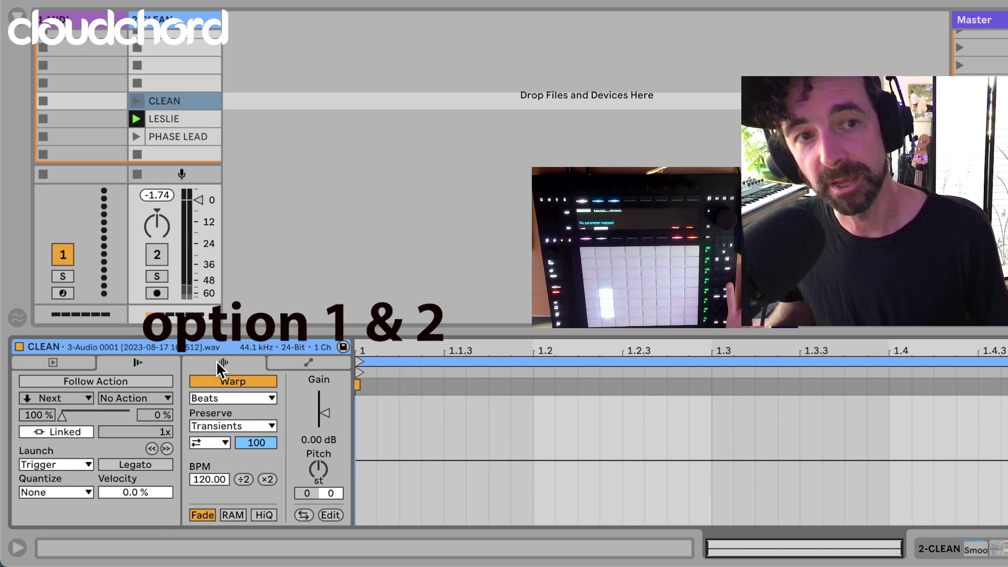
left_click(308, 363)
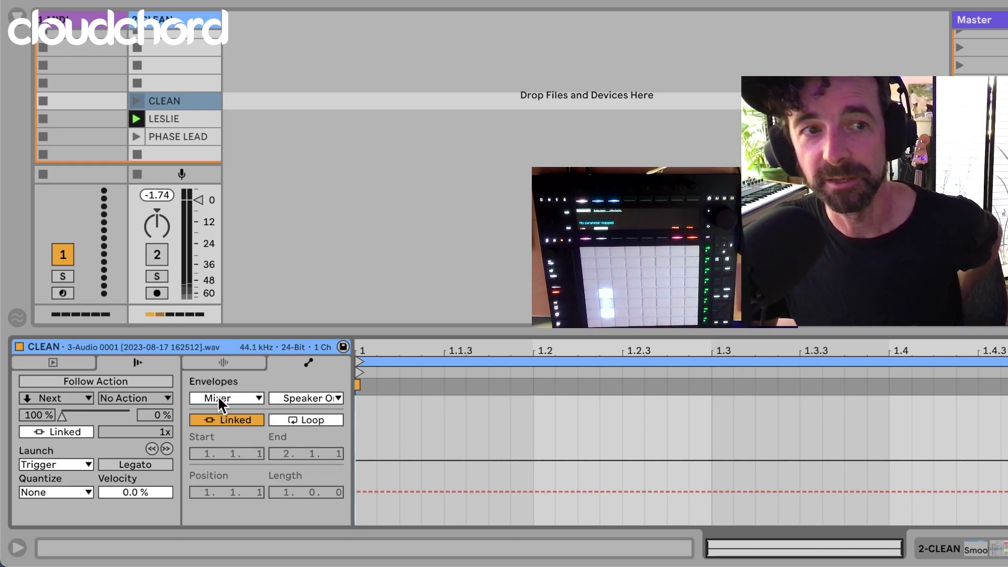
Step: Target the CLEAN envelope at Smooth Automator Audio's Variation parameter
left_click(224, 398)
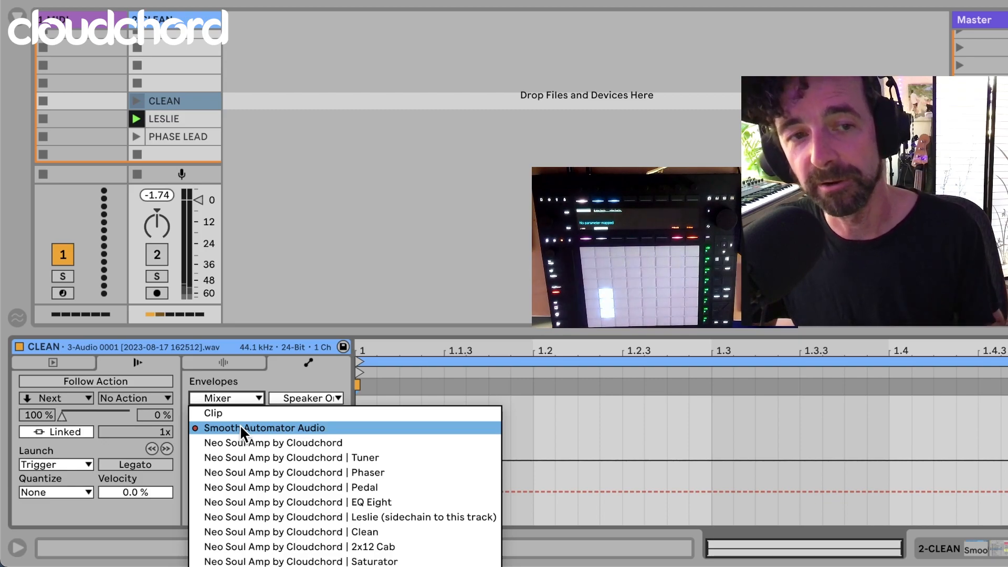
left_click(264, 427)
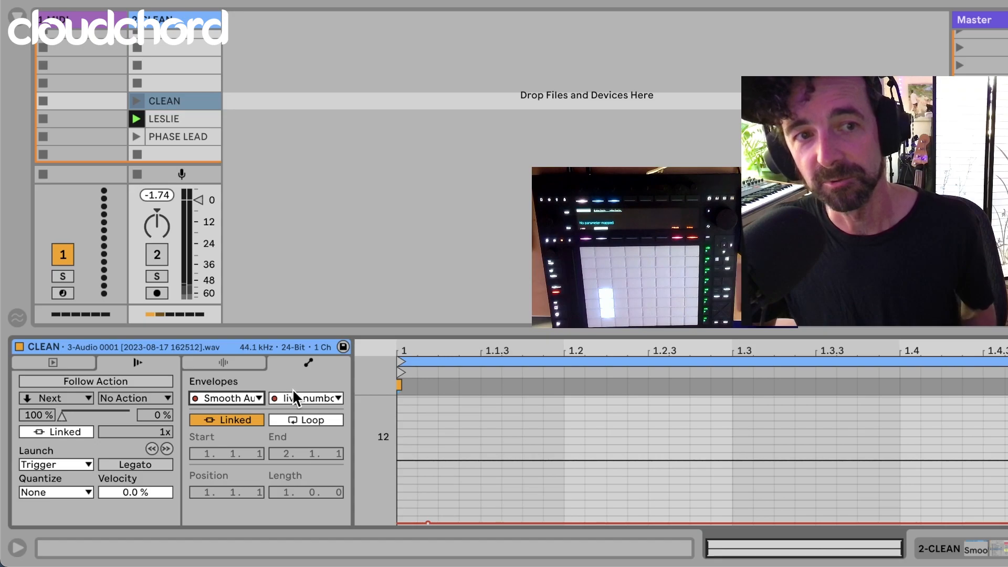
left_click(305, 398)
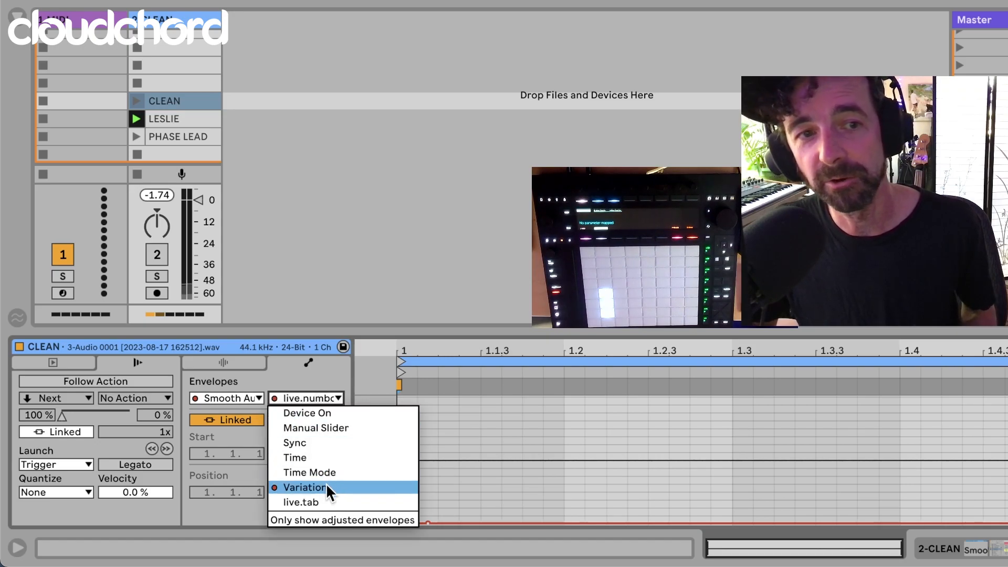
left_click(302, 487)
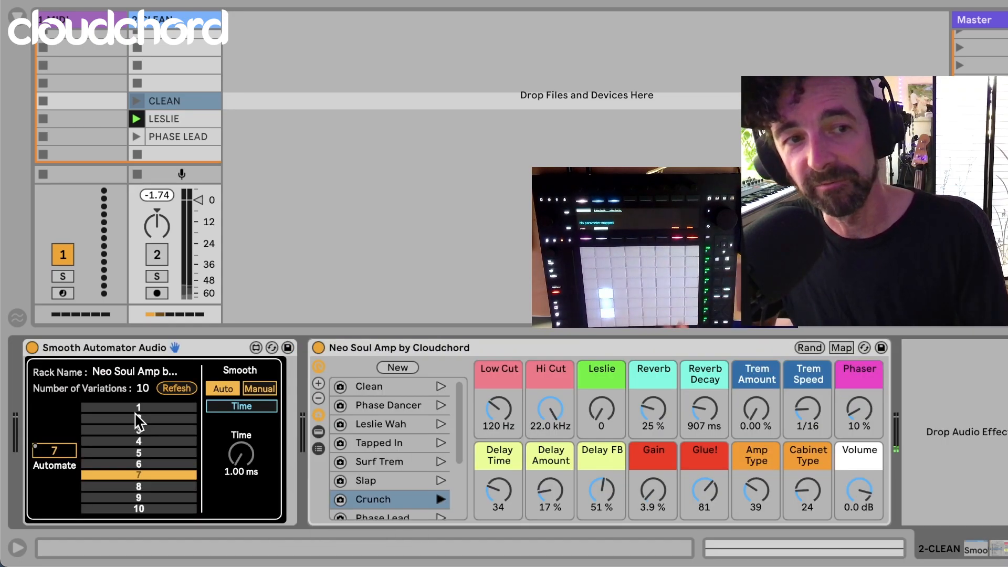
left_click(139, 408)
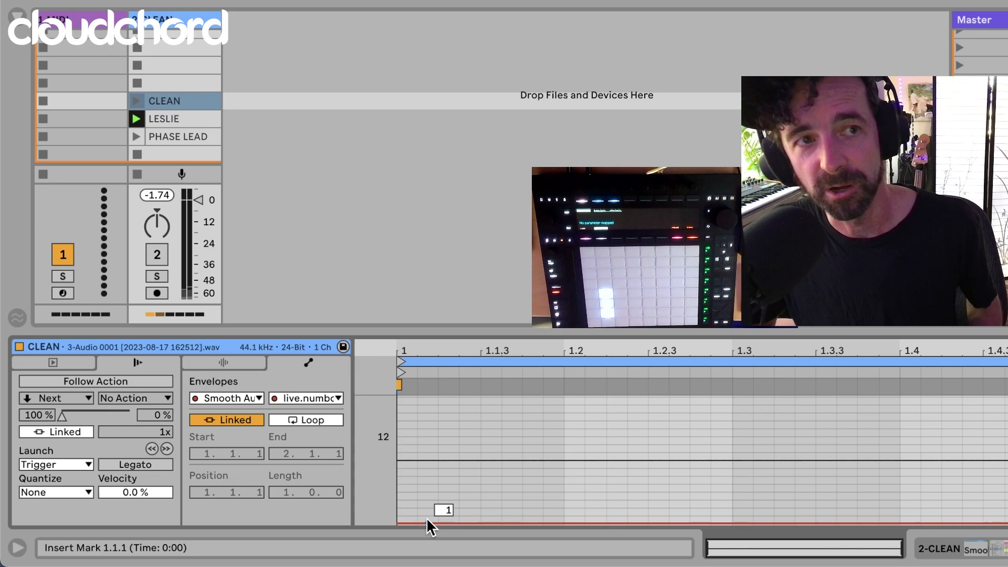
Step: Set CLEAN's Variation envelope to 1 and move to the LESLIE clip
left_click(164, 101)
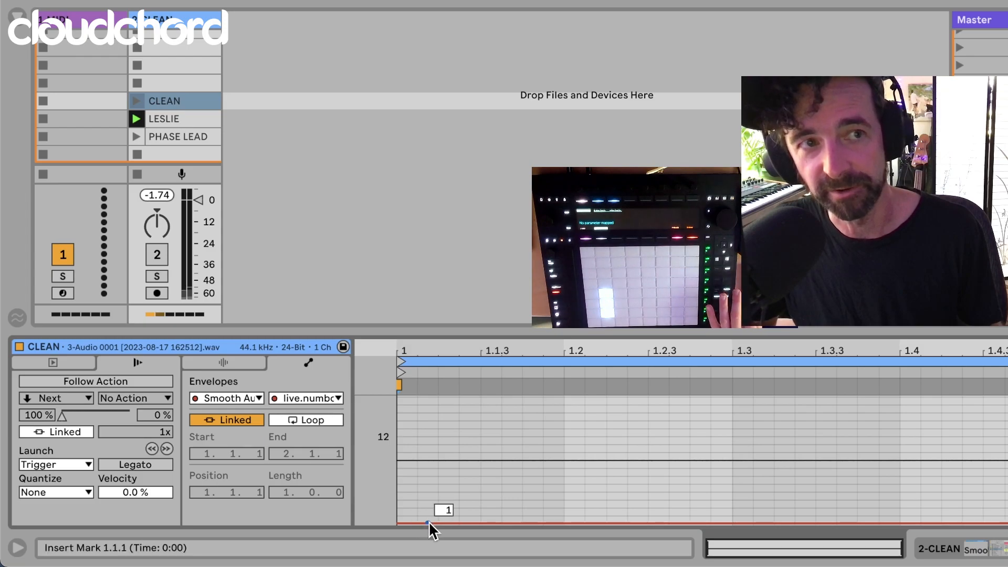
left_click(164, 119)
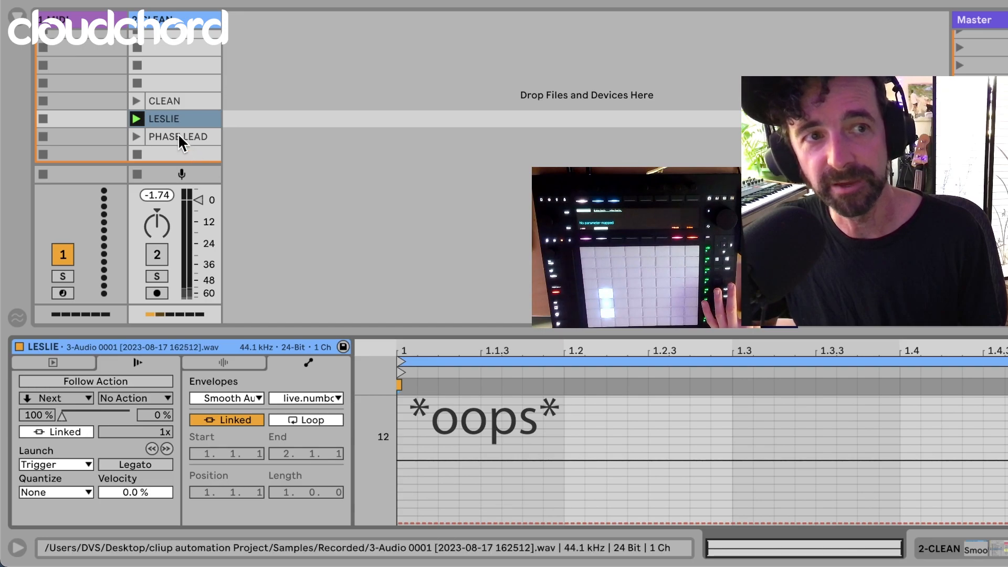
Step: Set the LESLIE clip's Variation envelope to 3
left_click(178, 136)
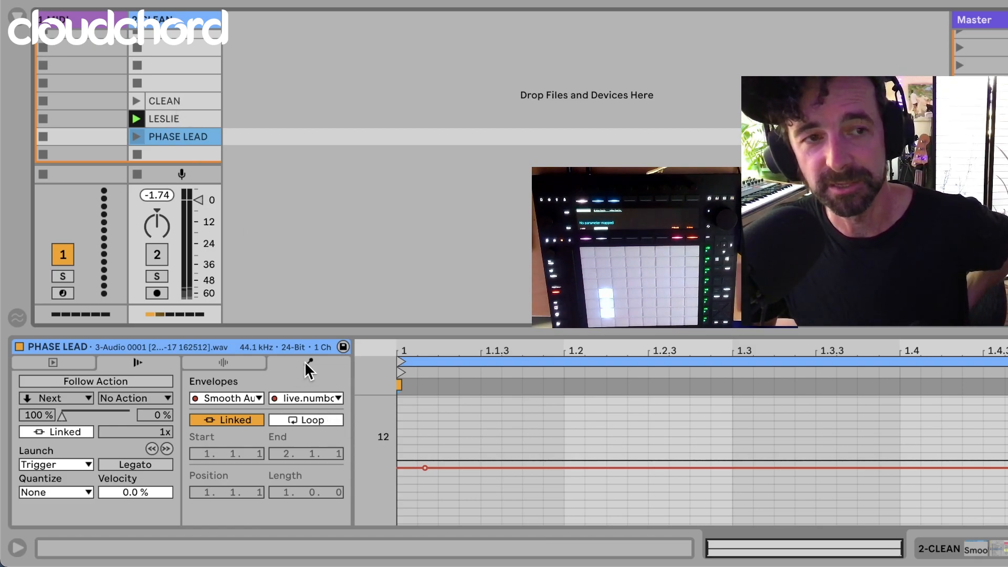
left_click(165, 101)
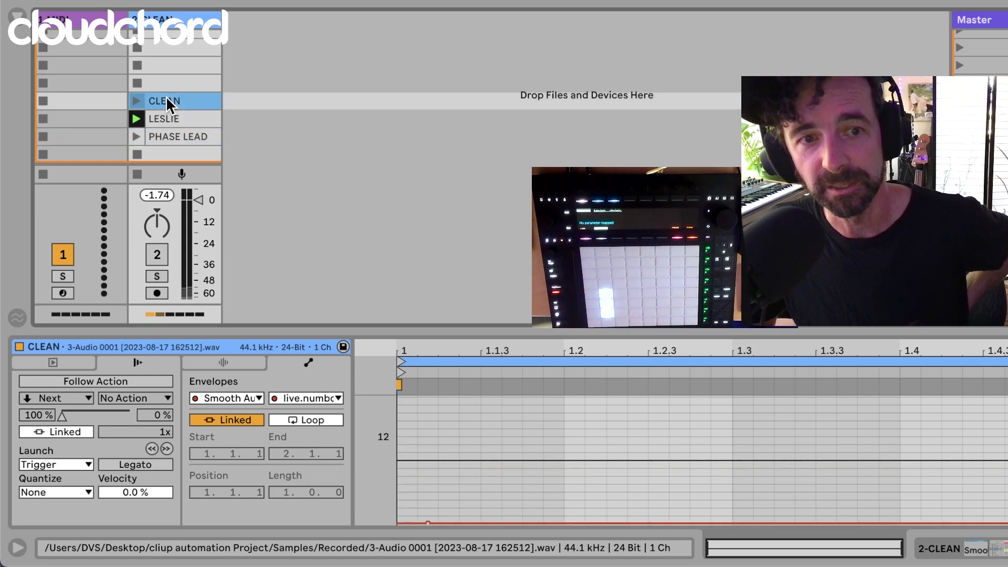
left_click(164, 118)
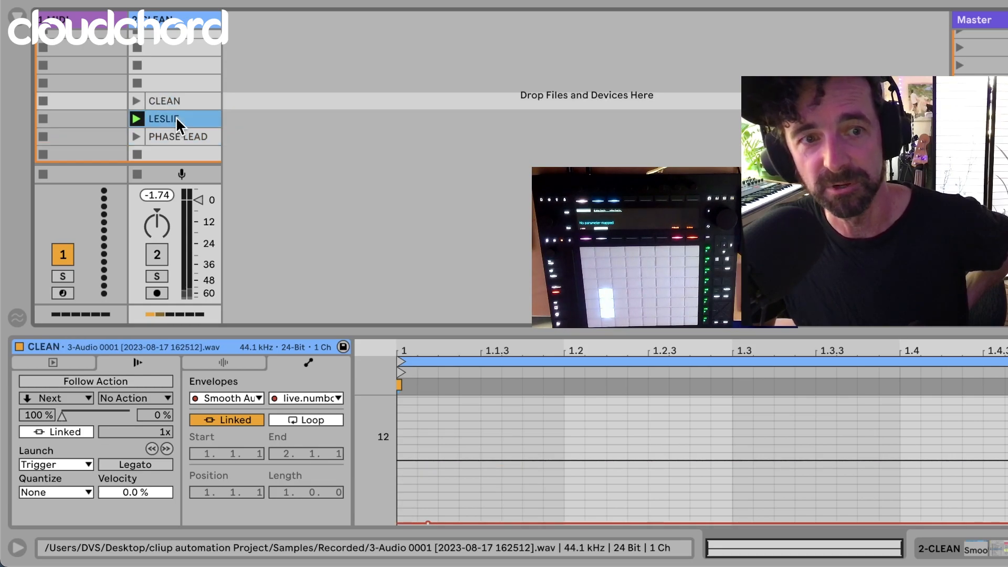
left_click(164, 119)
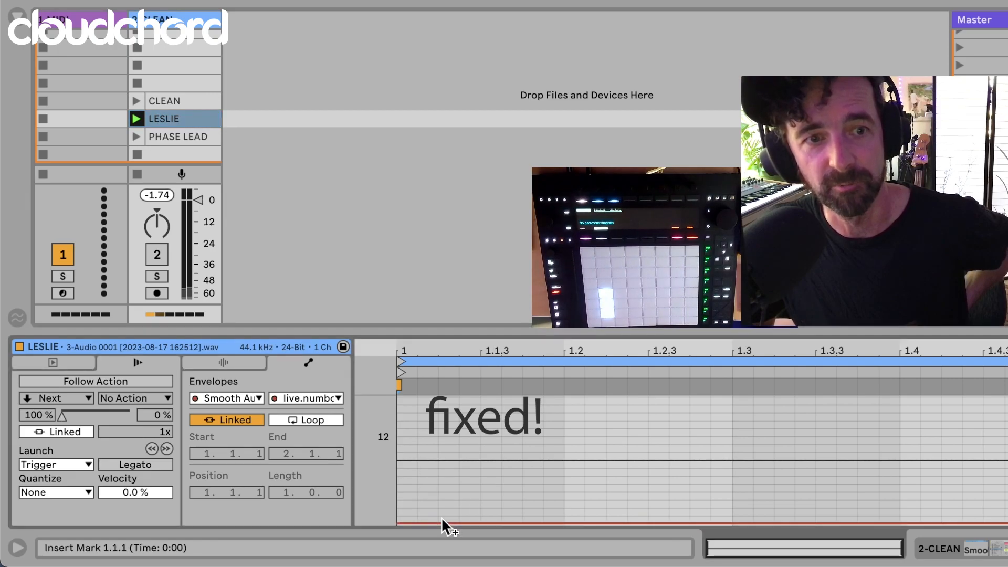
left_click(443, 508)
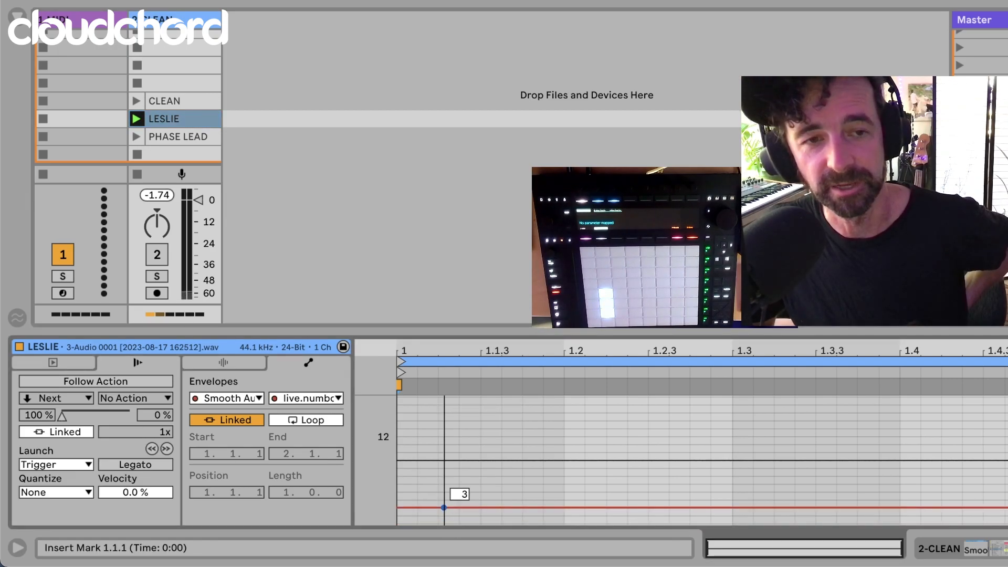
Step: Review the PHASE LEAD and CLEAN clips' envelopes, ending on PHASE LEAD
left_click(177, 137)
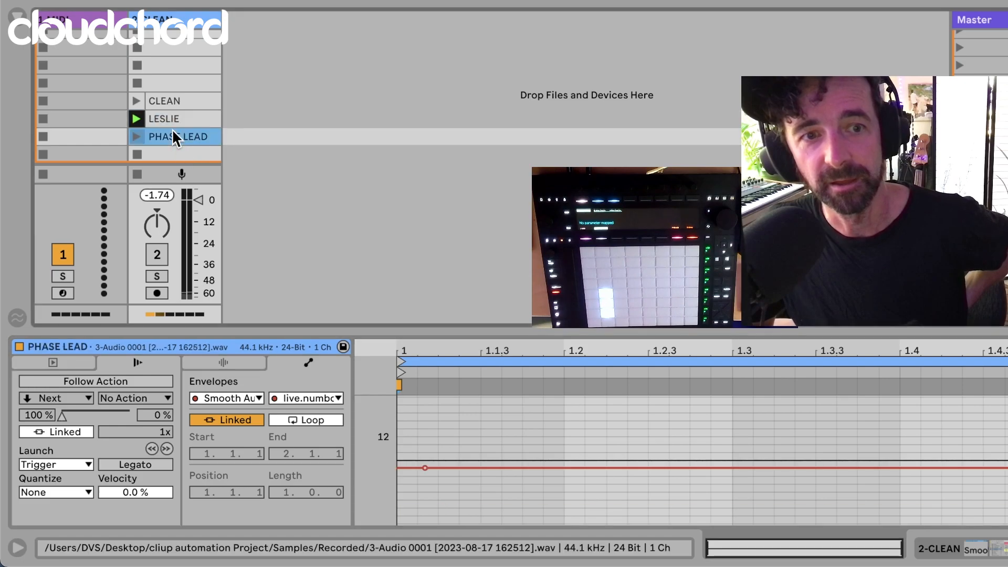
left_click(164, 101)
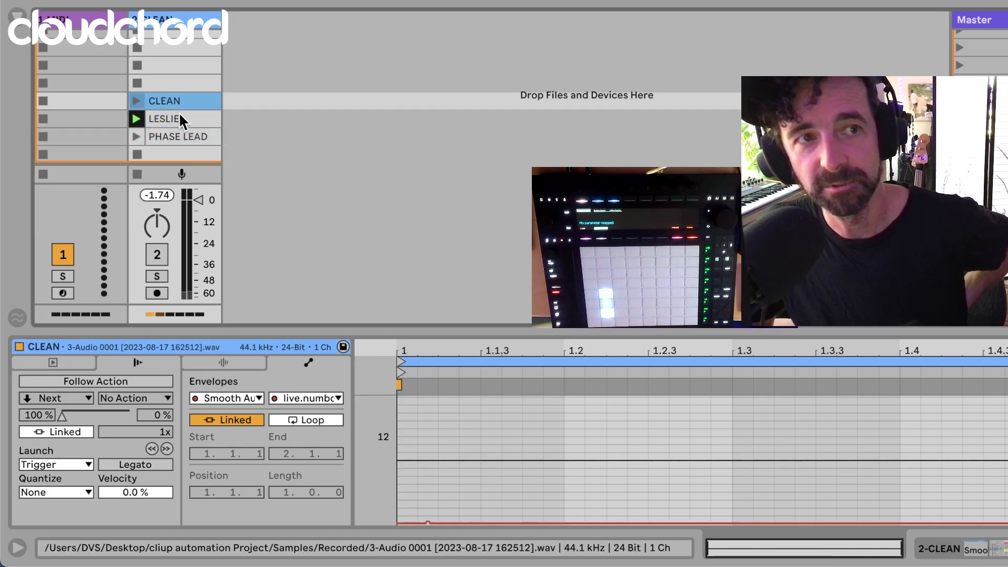
left_click(179, 137)
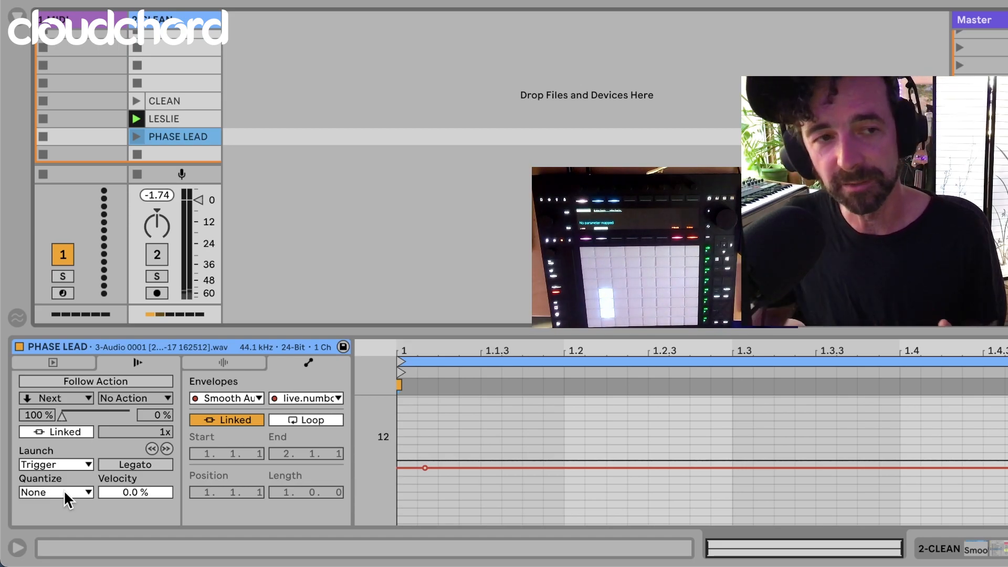
left_click(54, 492)
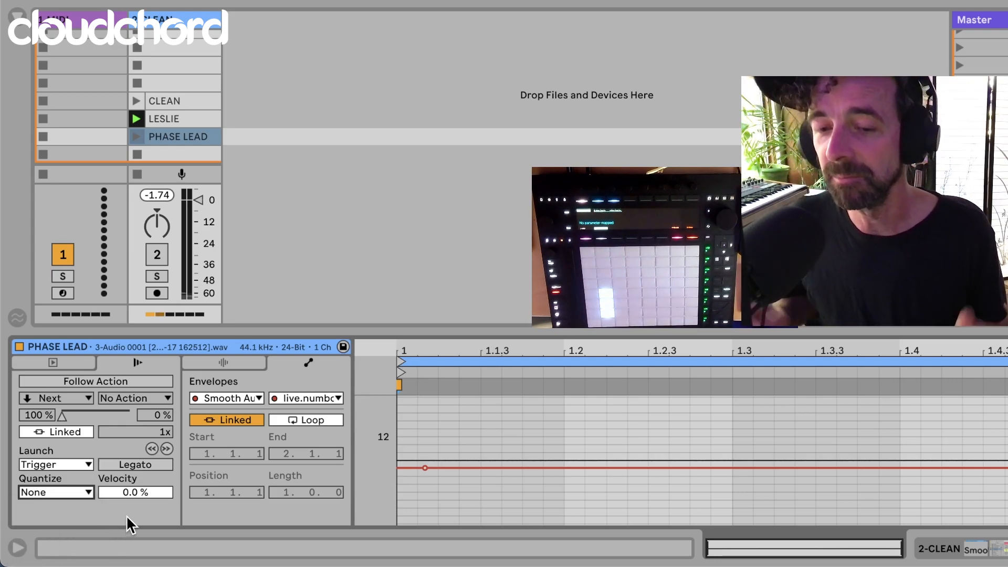
left_click(157, 254)
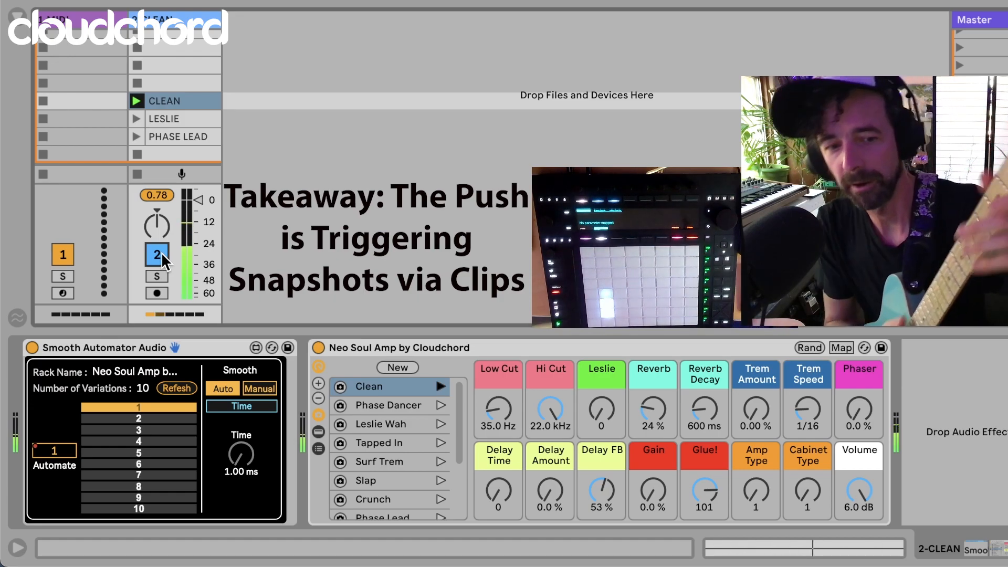
Step: Launch the LESLIE clip twice so Smooth Automator recalls its Leslie Wah snapshot
left_click(136, 119)
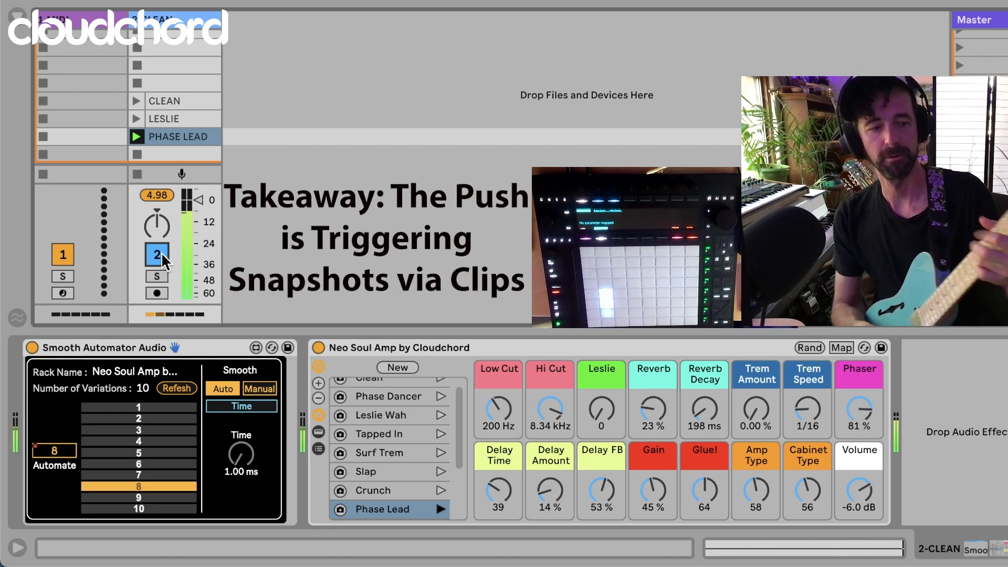
left_click(137, 119)
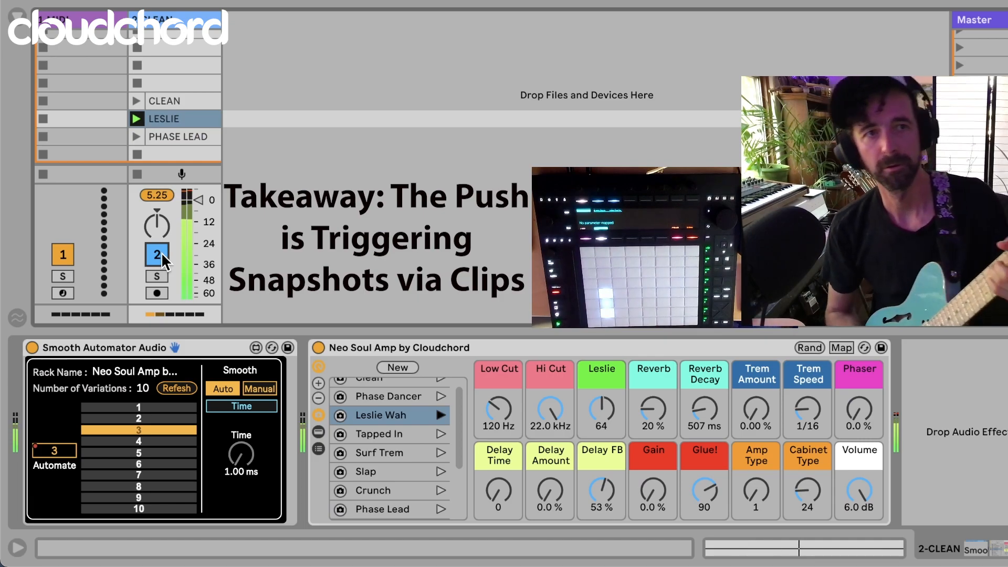